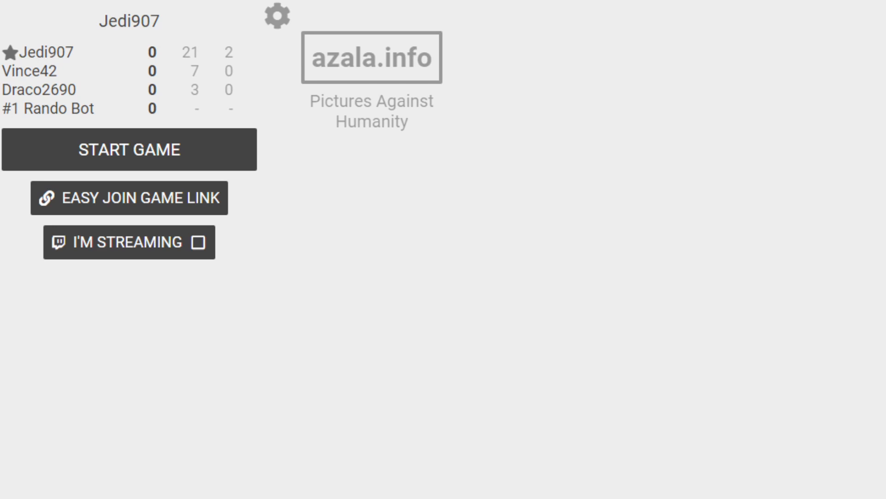
# - Start the game and reveal all three submitted answers to the RAM prompt
pyautogui.click(128, 149)
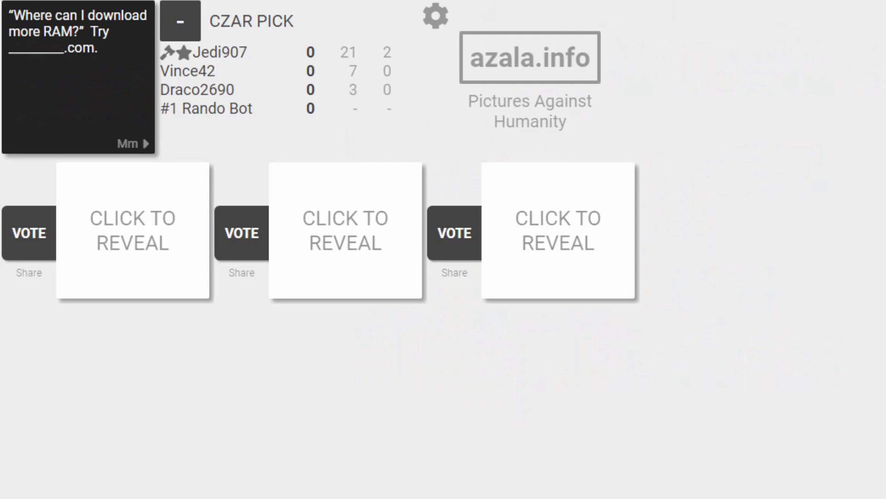
pyautogui.click(132, 230)
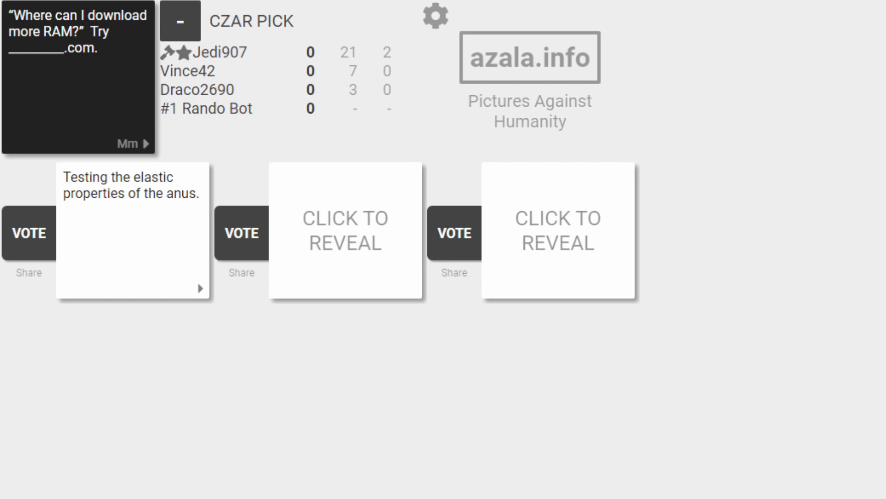
pyautogui.click(344, 230)
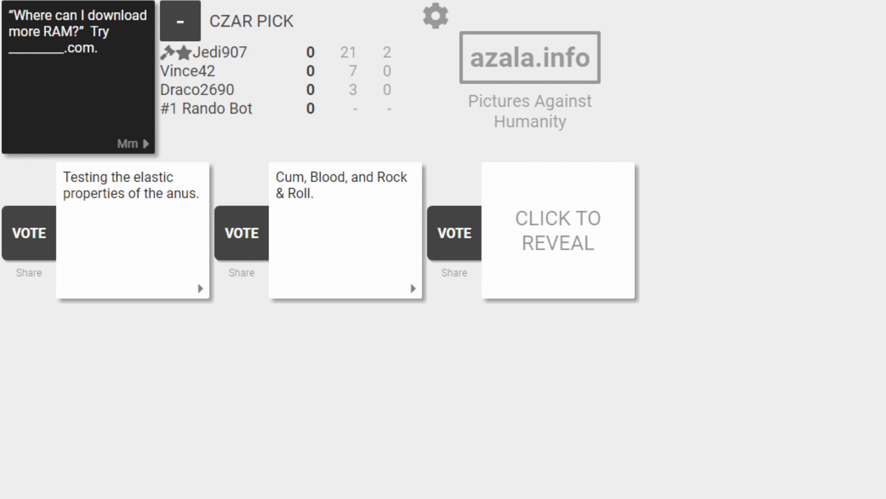
pyautogui.click(557, 229)
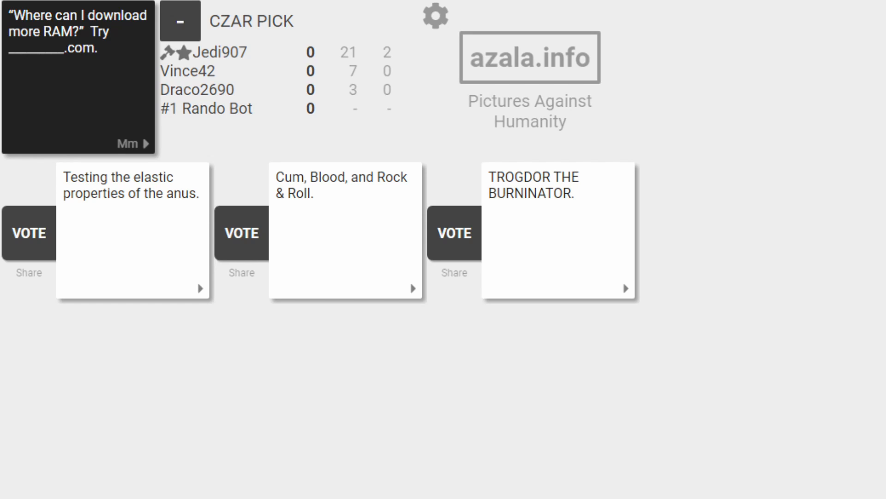
pyautogui.click(453, 232)
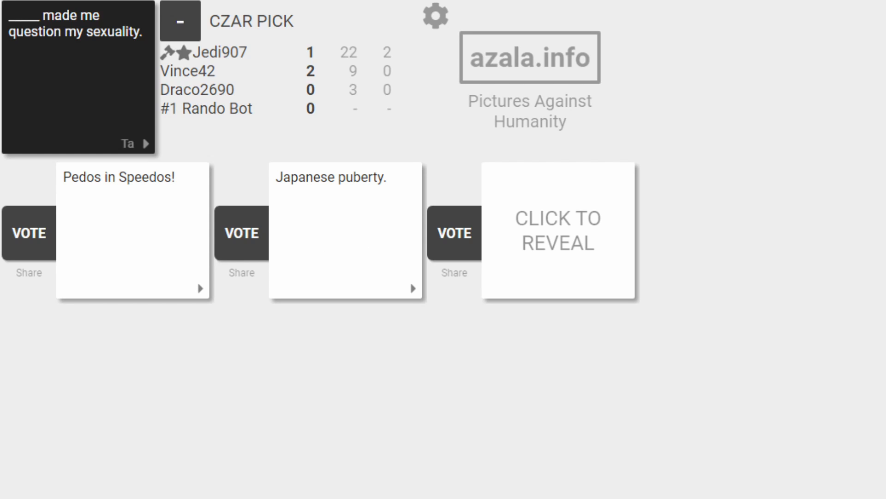
# - Reveal the last hidden answer to the questioning-sexuality prompt
pyautogui.click(557, 230)
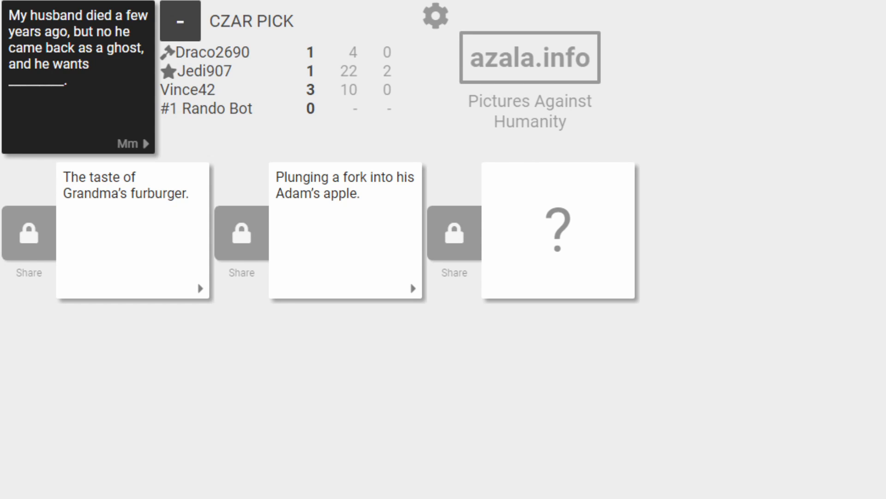
pyautogui.click(558, 231)
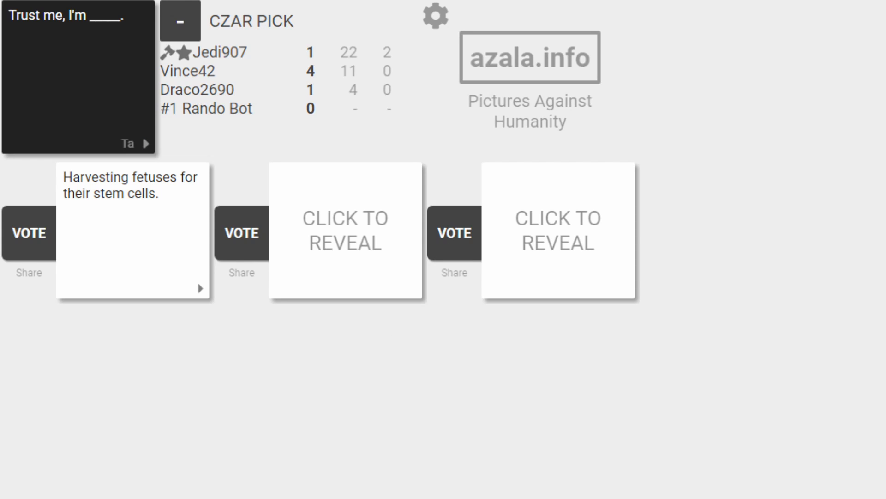
# - Reveal the remaining two 'Trust me, I'm ____.' answers and vote for a winner
pyautogui.click(345, 231)
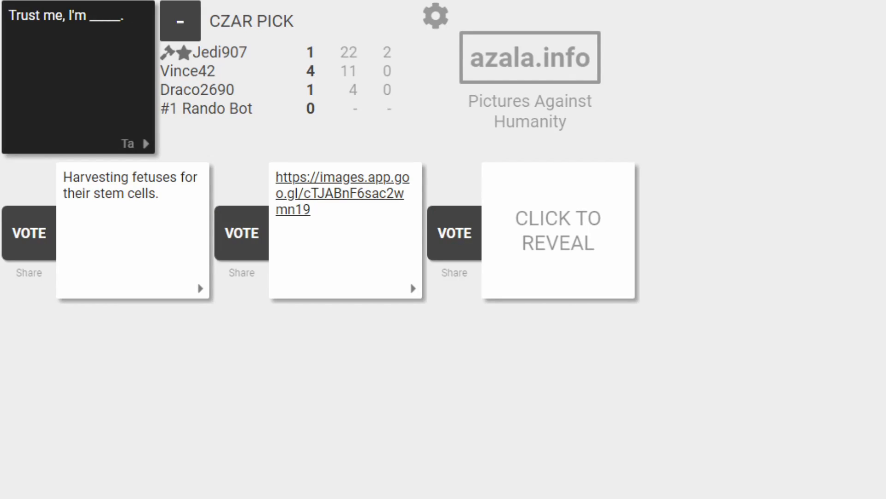
pyautogui.click(557, 231)
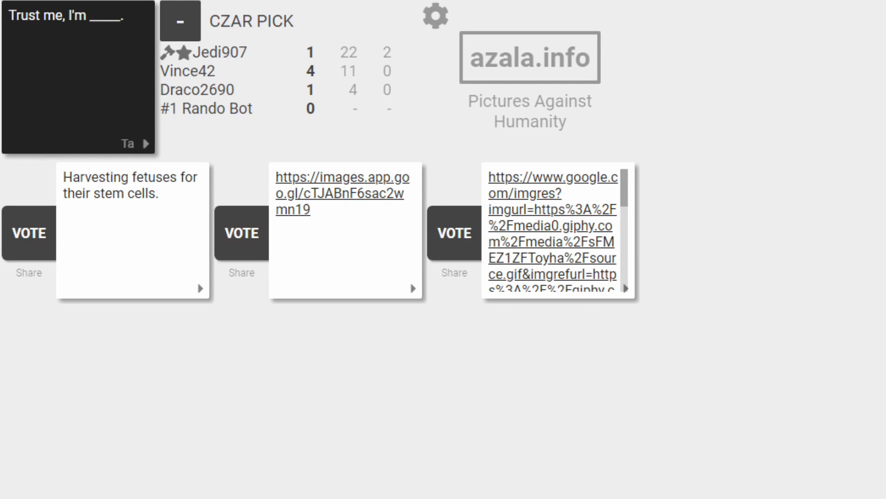
pyautogui.click(240, 232)
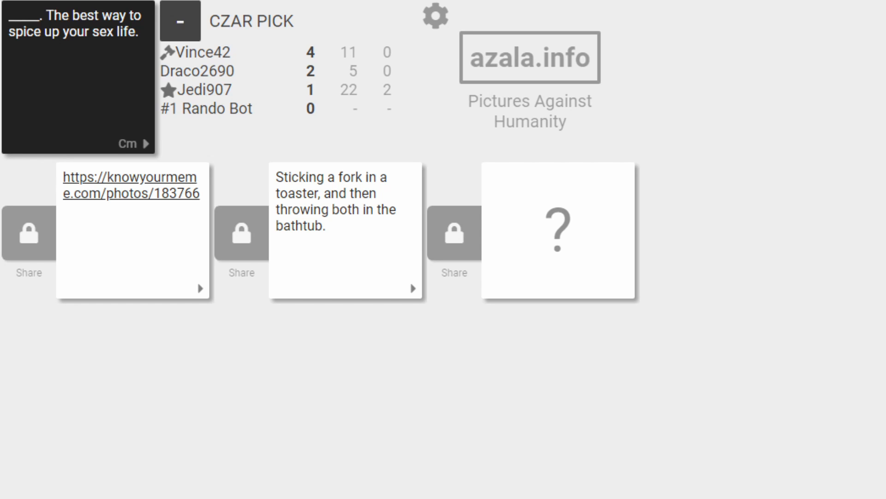
# - Turn over the third answer to the spice-up-your-sex-life prompt
pyautogui.click(558, 230)
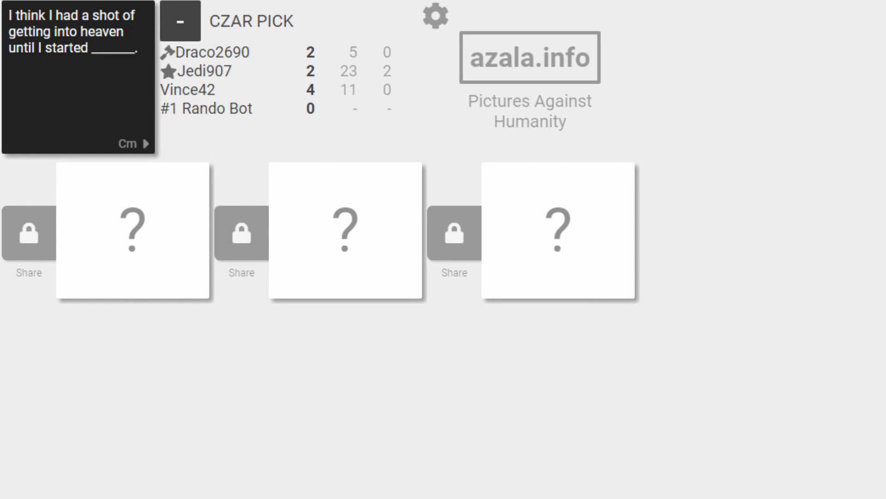
# - Reveal the first two answers to the heaven prompt
pyautogui.click(132, 230)
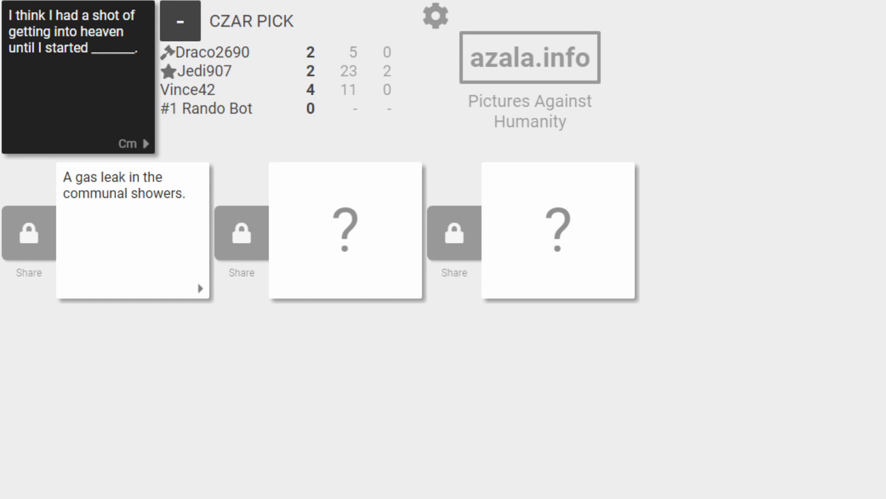
pyautogui.click(345, 231)
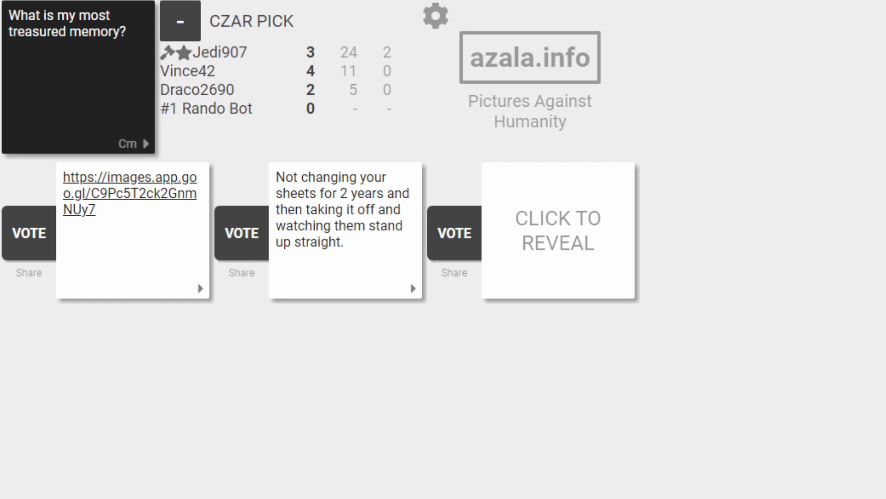
# - Turn over the last hidden answer to 'What is my most treasured memory?'
pyautogui.click(558, 230)
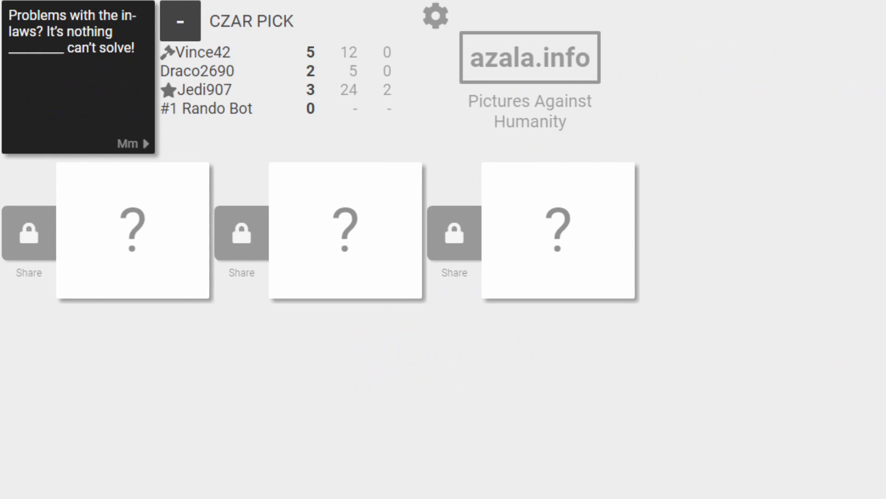
# - Reveal the first two answers to the in-laws prompt
pyautogui.click(133, 232)
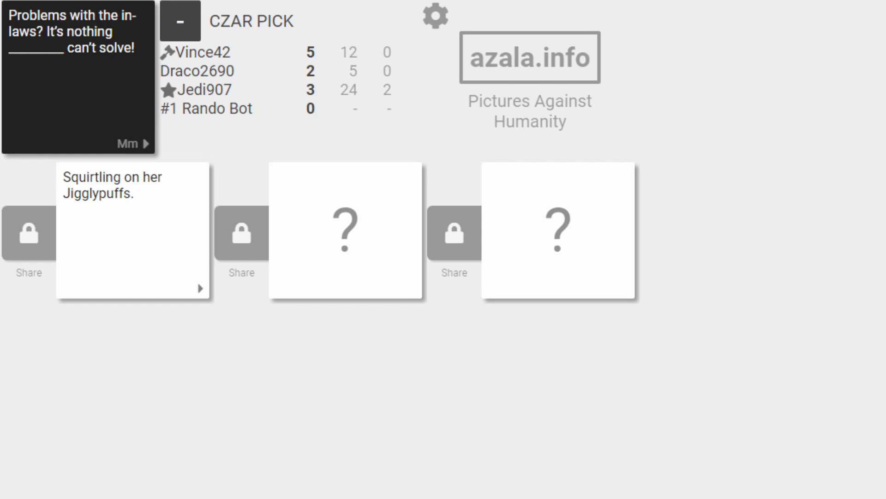
pyautogui.click(345, 231)
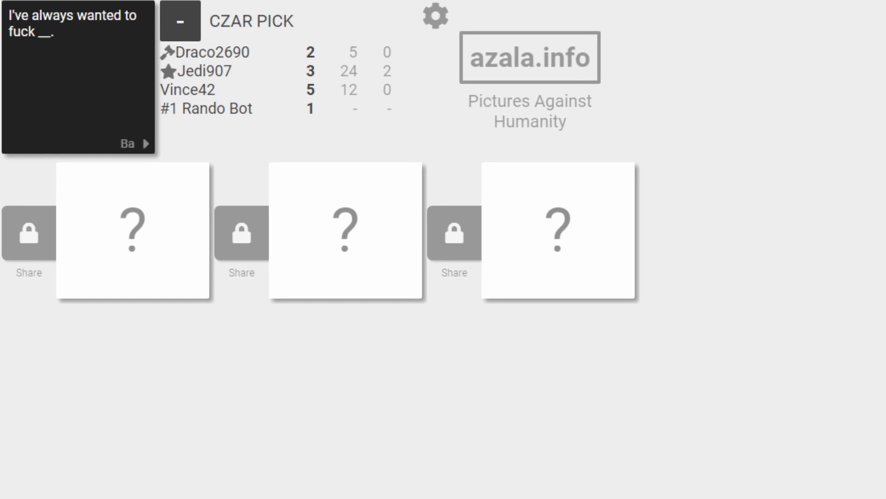
# - Reveal the first answer to the new 'always wanted to' prompt
pyautogui.click(133, 230)
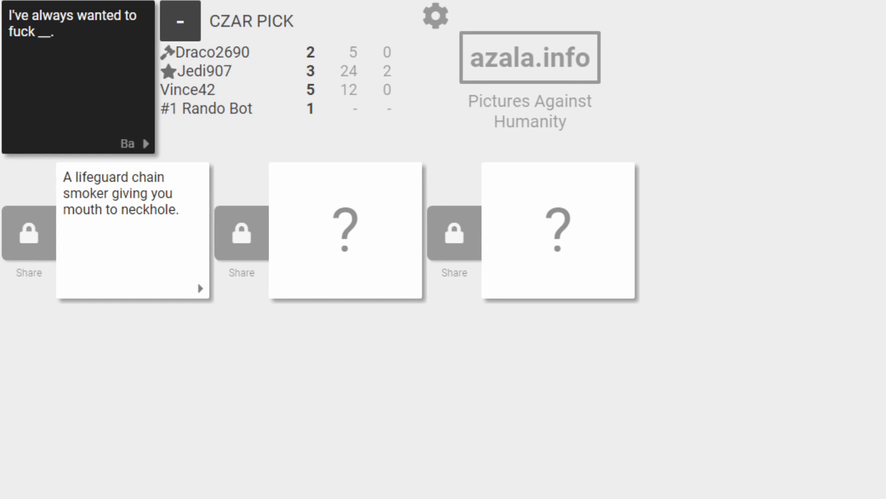